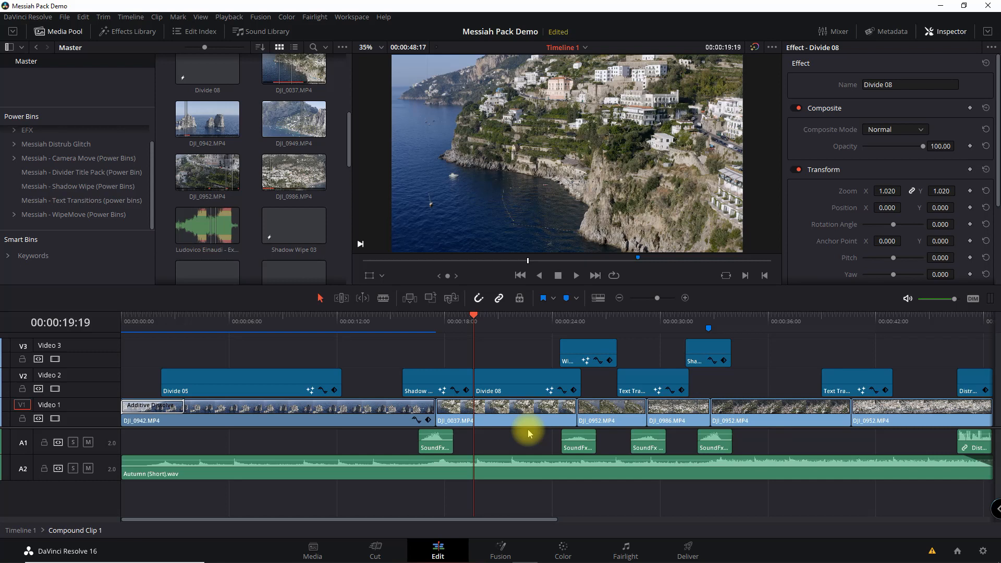
mouse_move(494, 412)
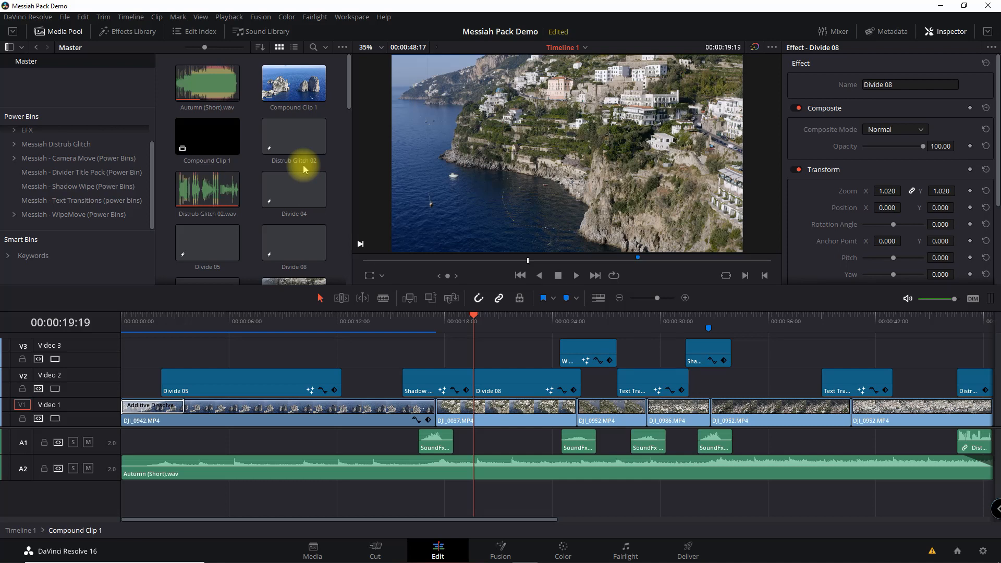
mouse_move(109, 172)
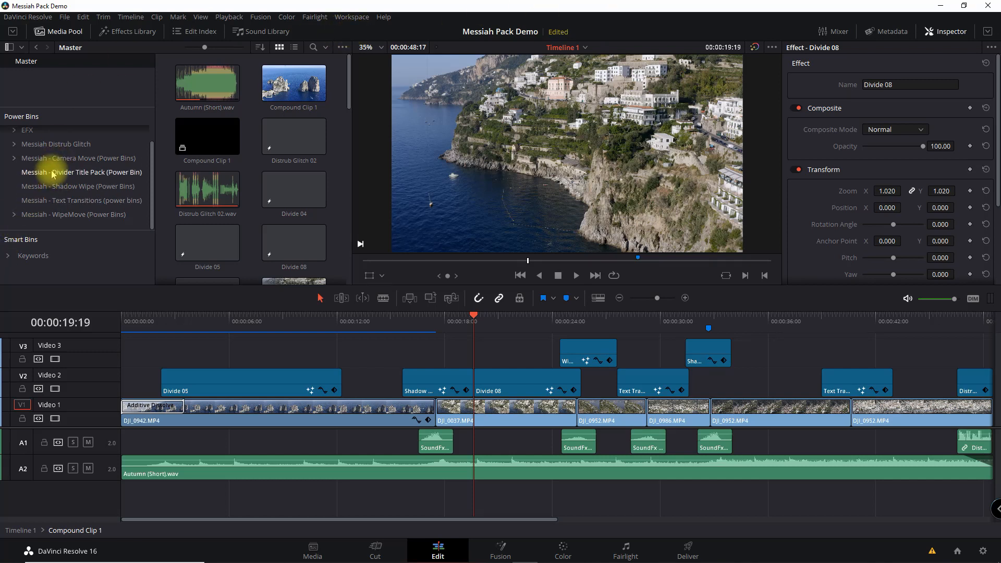
mouse_move(58, 186)
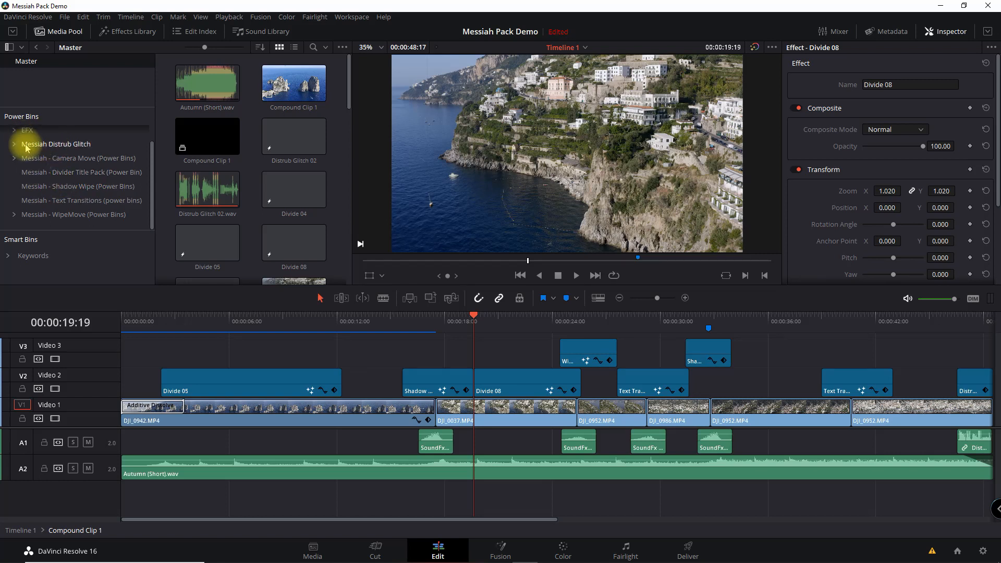
mouse_move(79, 176)
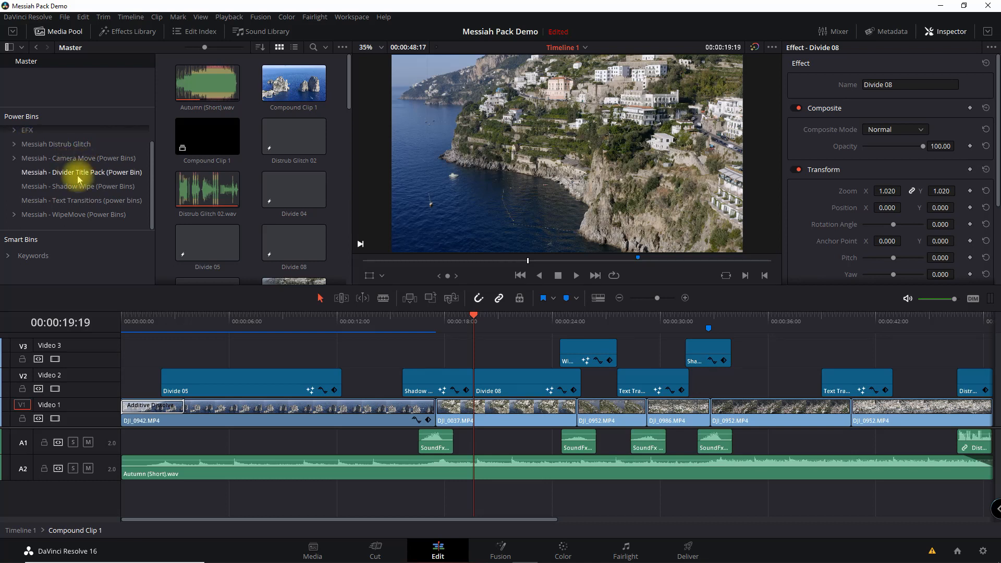
- Preview the Divide 01, 02 and 03 titles from the Divider Title Pack power bin
left_click(81, 171)
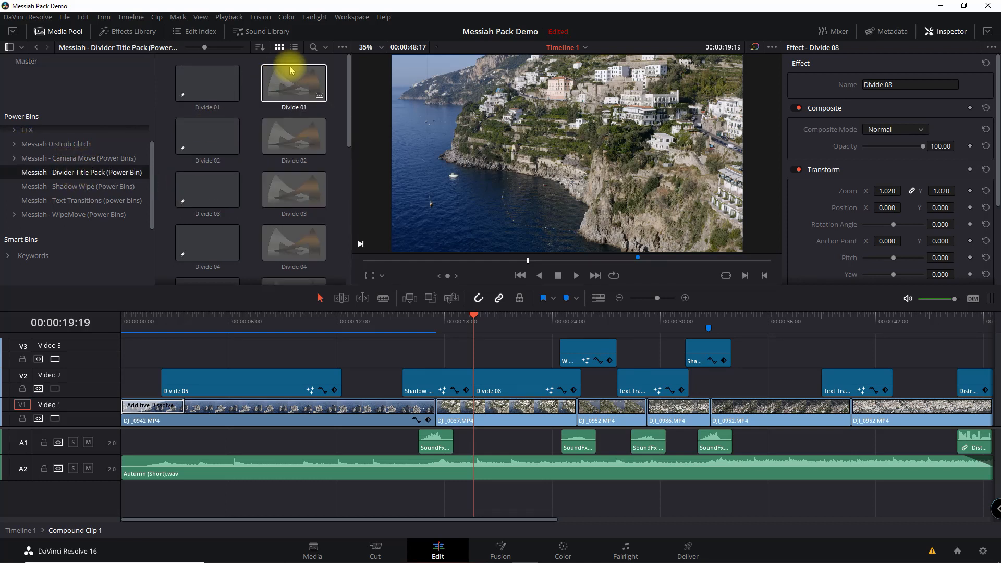
double_click(293, 82)
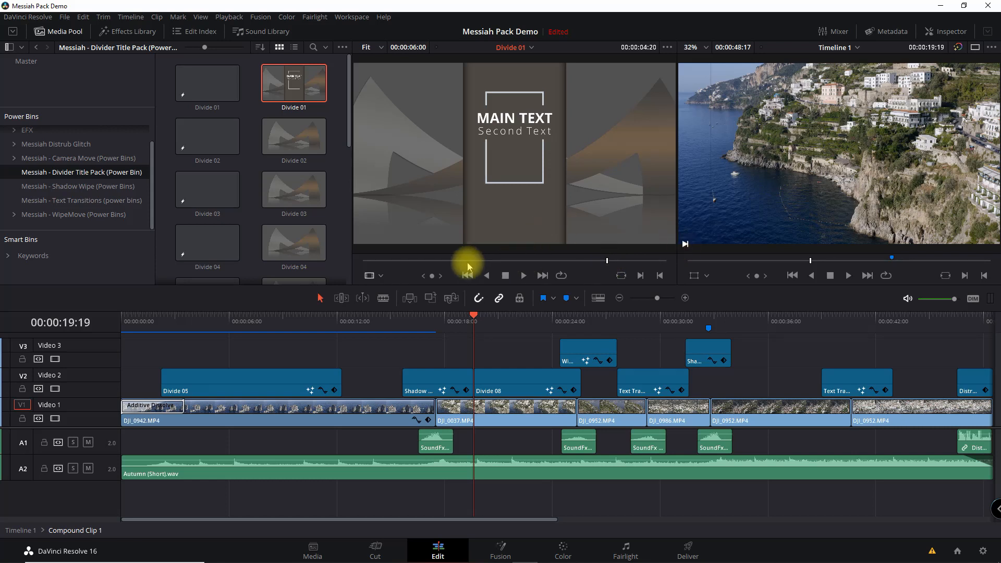
left_click(293, 136)
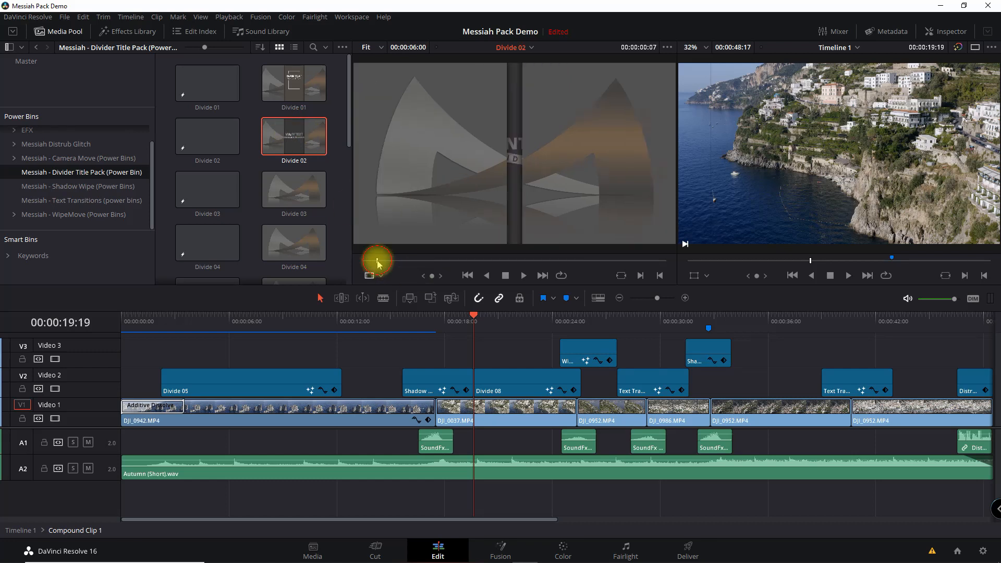
left_click(293, 188)
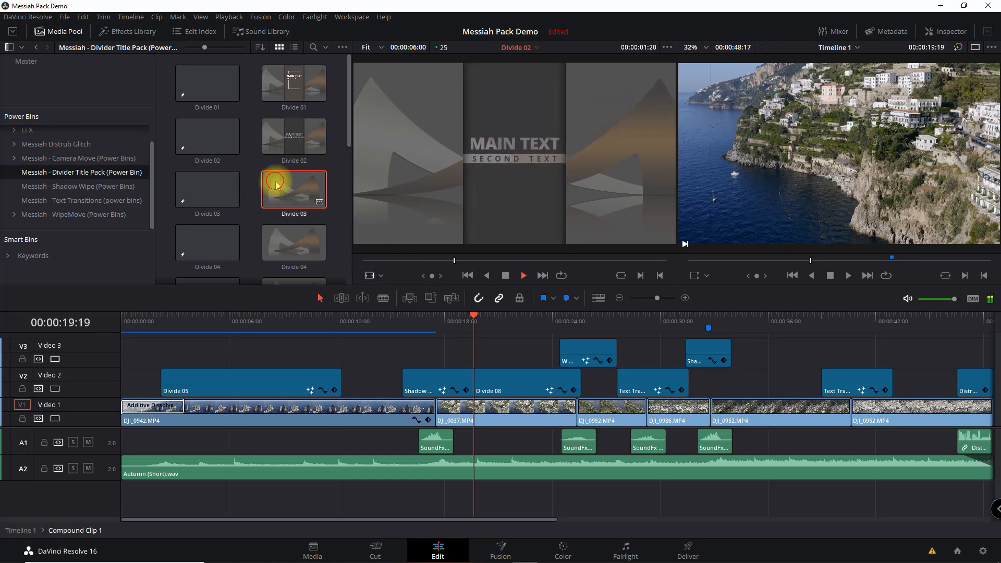
scroll("down", 3)
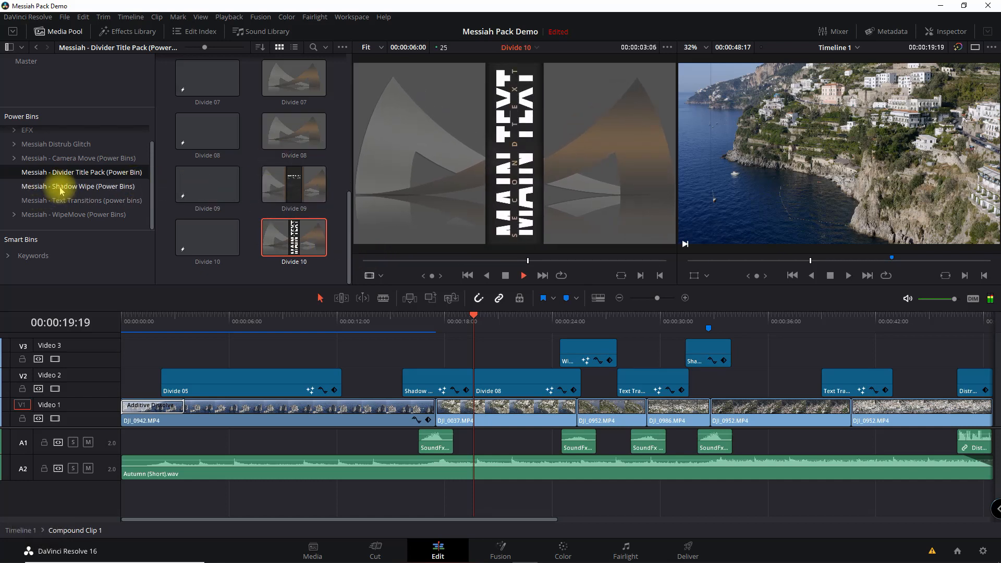
- Preview Shadow Wipe clips, then switch to the Text Transitions power bin
left_click(78, 186)
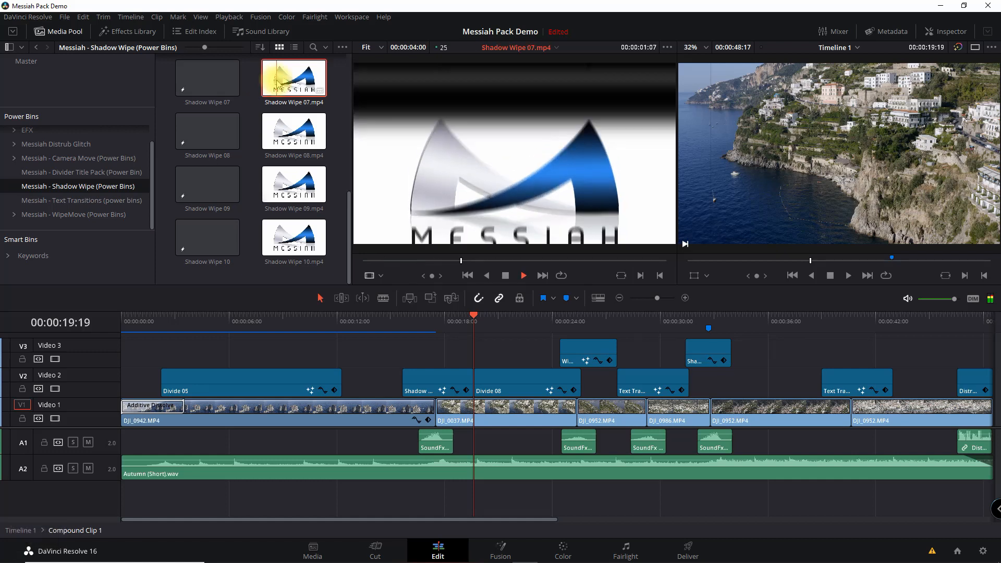
left_click(293, 131)
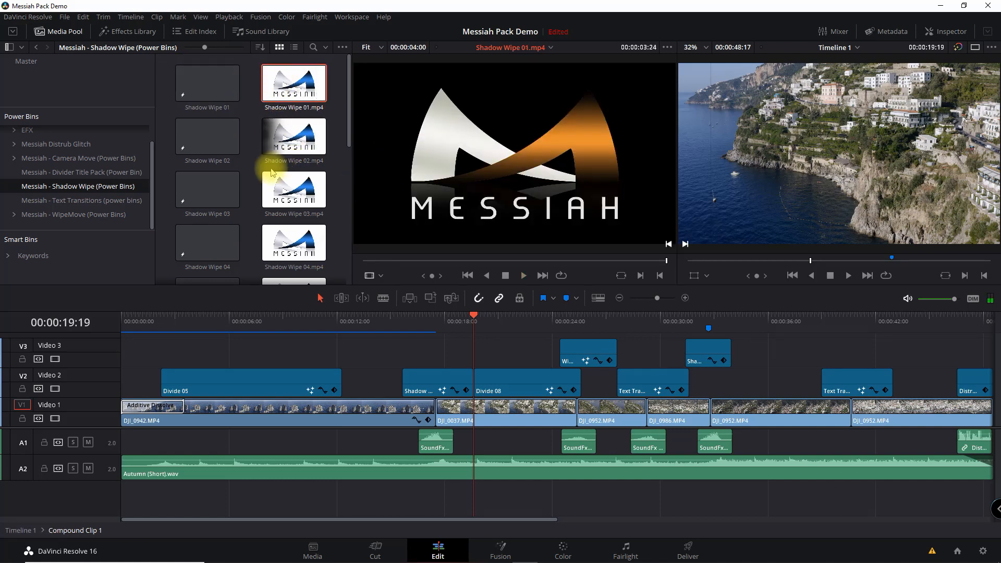
left_click(81, 200)
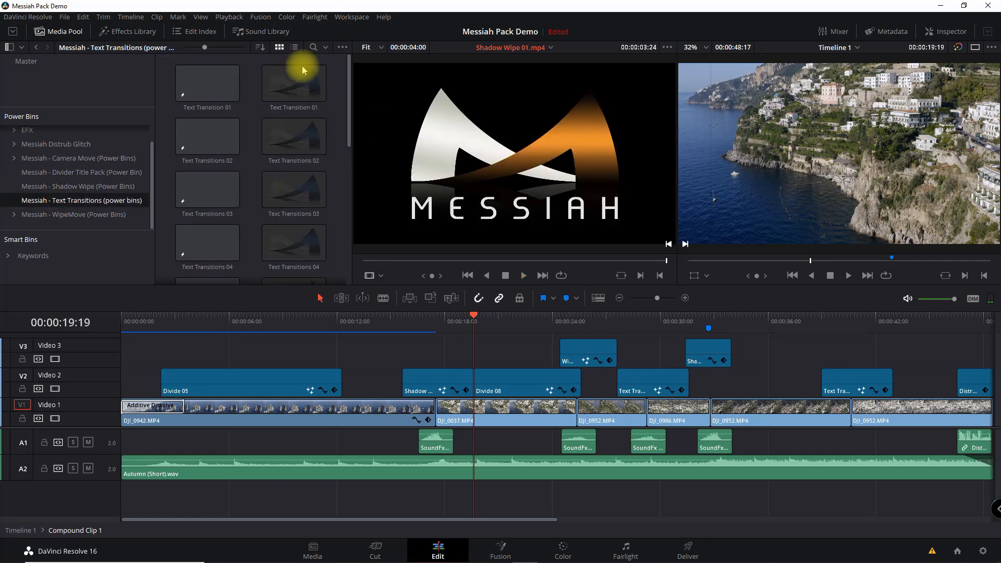
- Preview Text Transitions 01 and play Text Transitions 02 in the Source Viewer
left_click(293, 82)
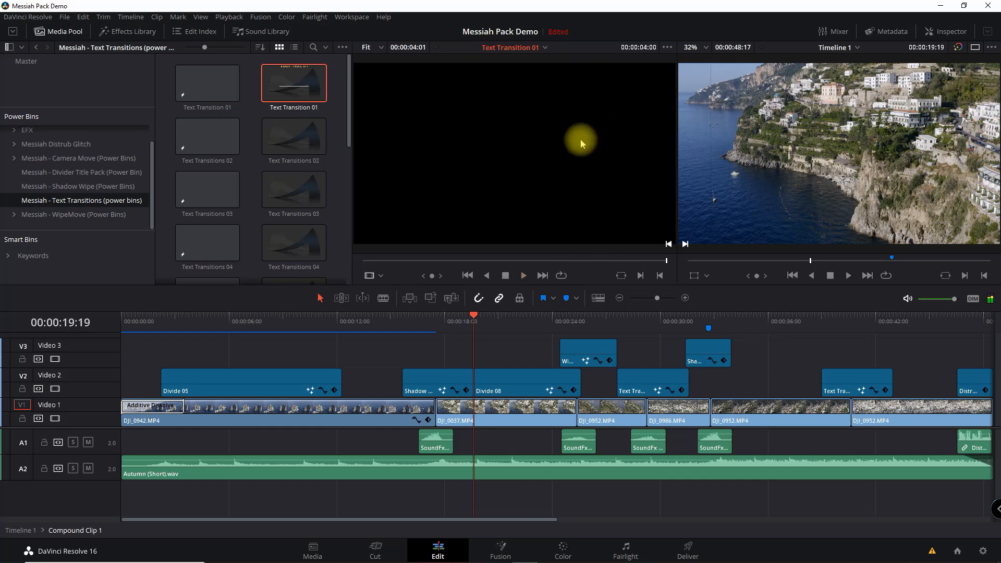
left_click(293, 136)
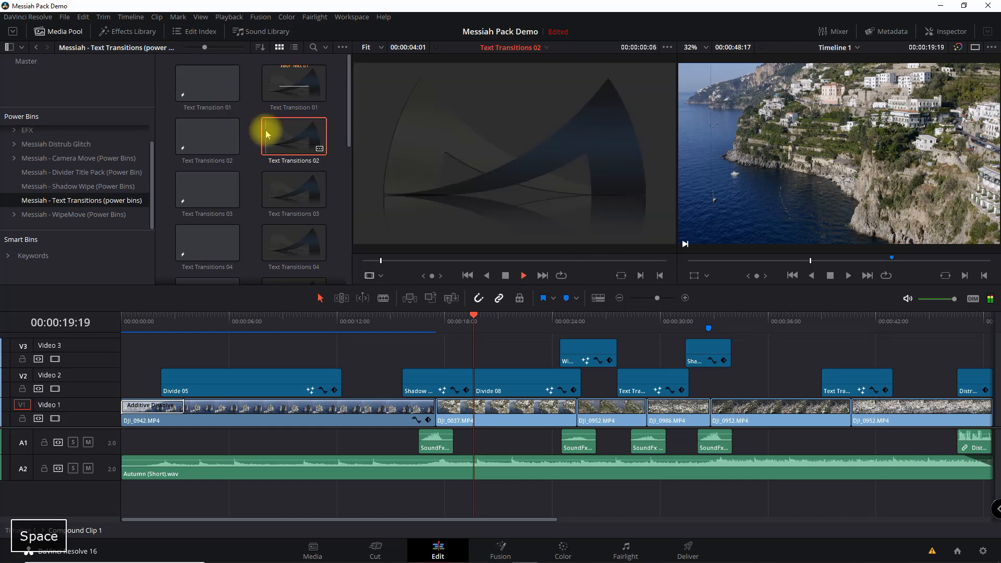
key("space")
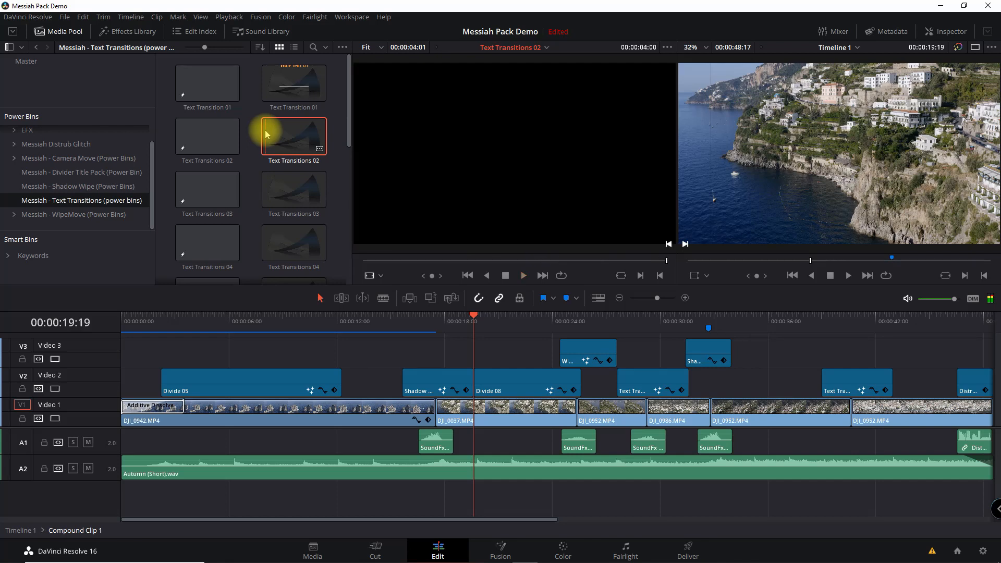
scroll("down", 3)
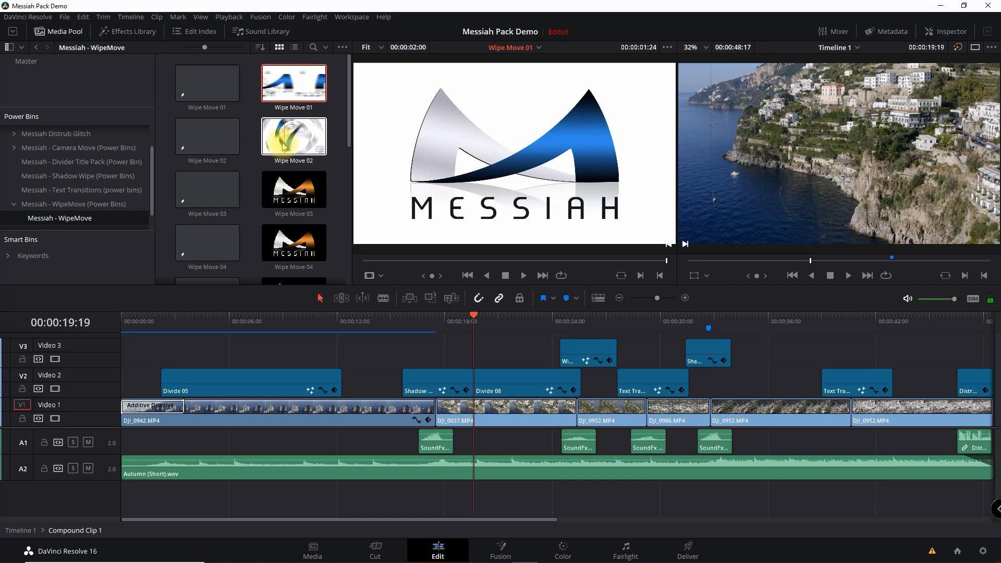
- Play Wipe Move 02, check Wipe Move 07, then open the Distrub Glitch bin
left_click(293, 135)
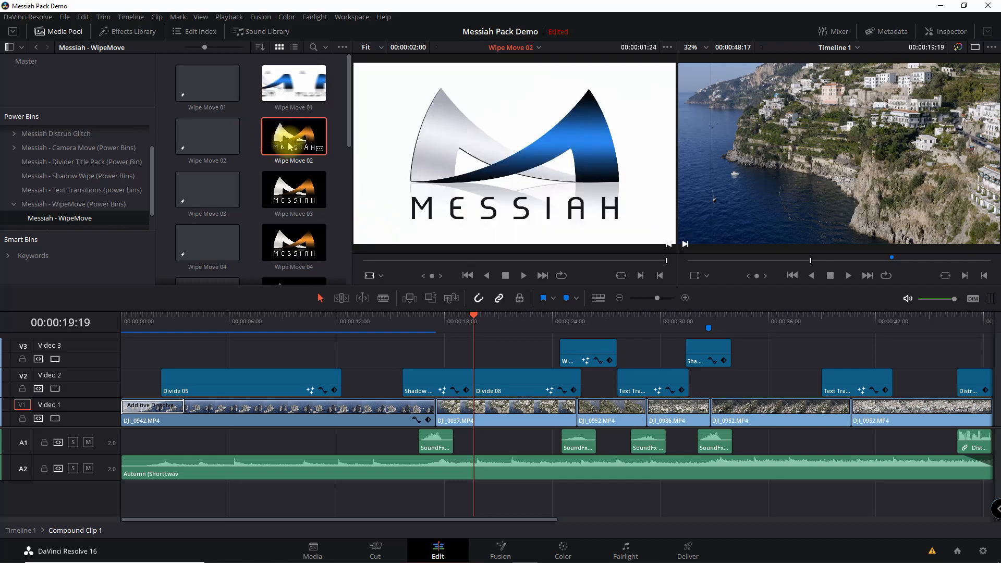
key("space")
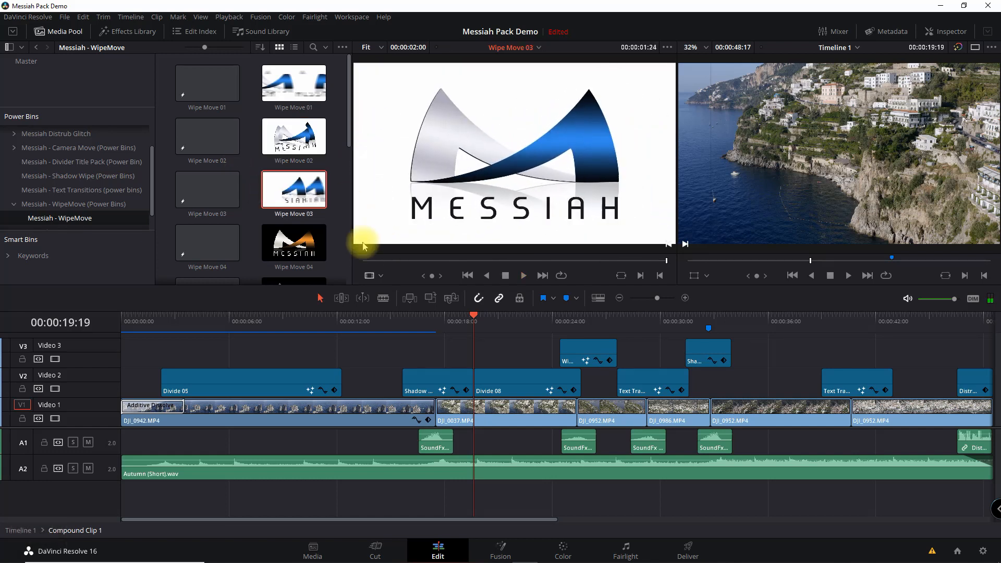
scroll("down", 3)
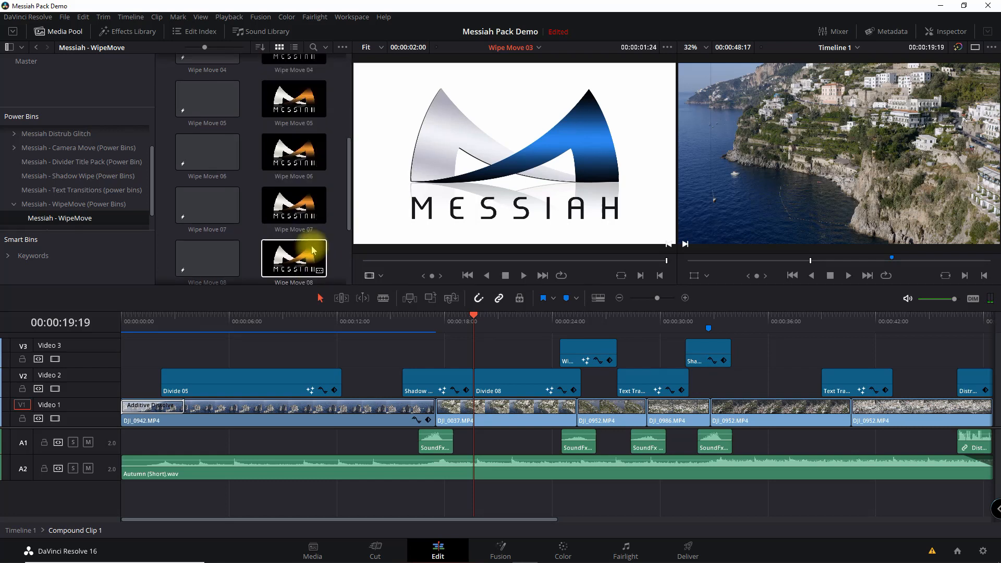
left_click(40, 214)
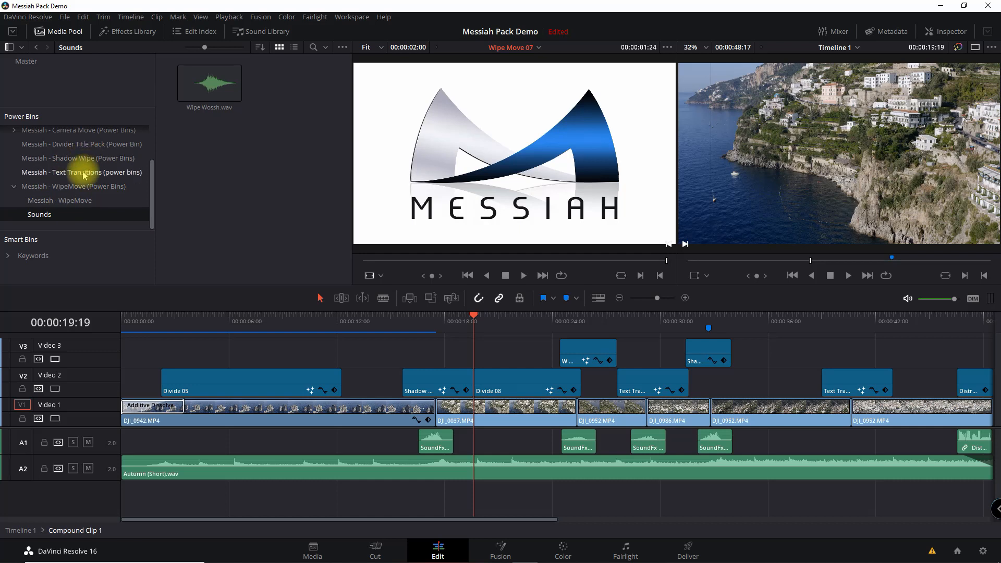
mouse_move(188, 139)
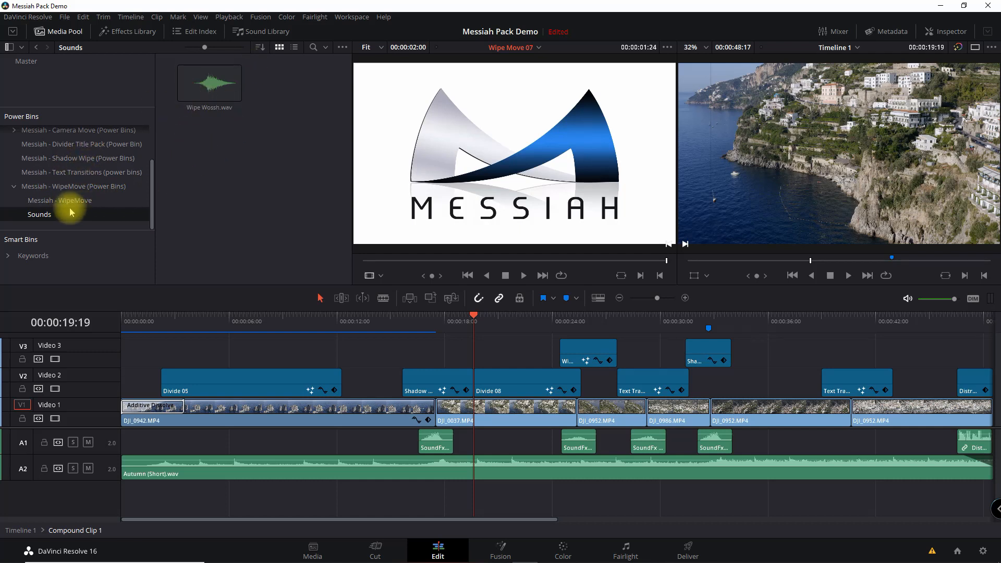
mouse_move(200, 159)
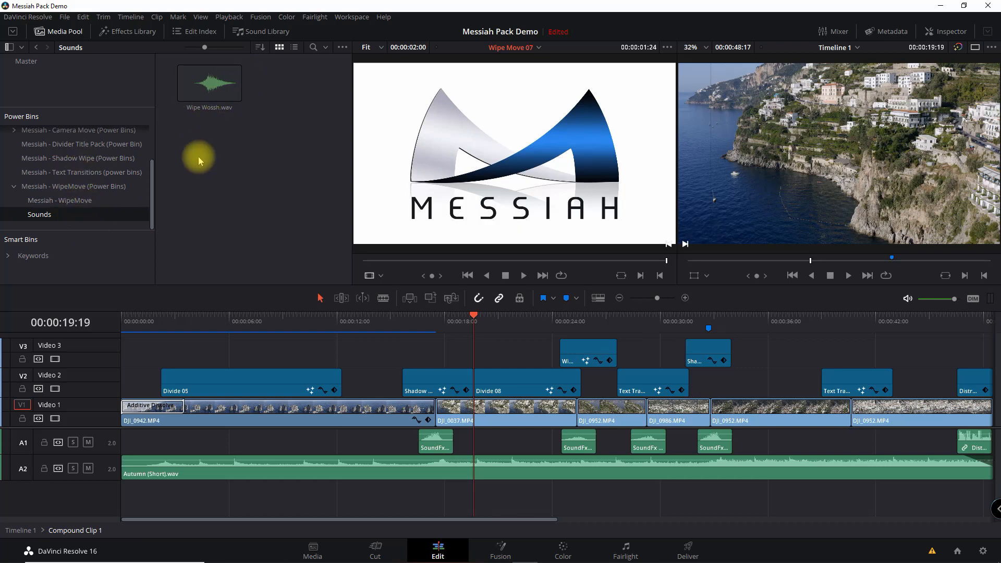
mouse_move(119, 203)
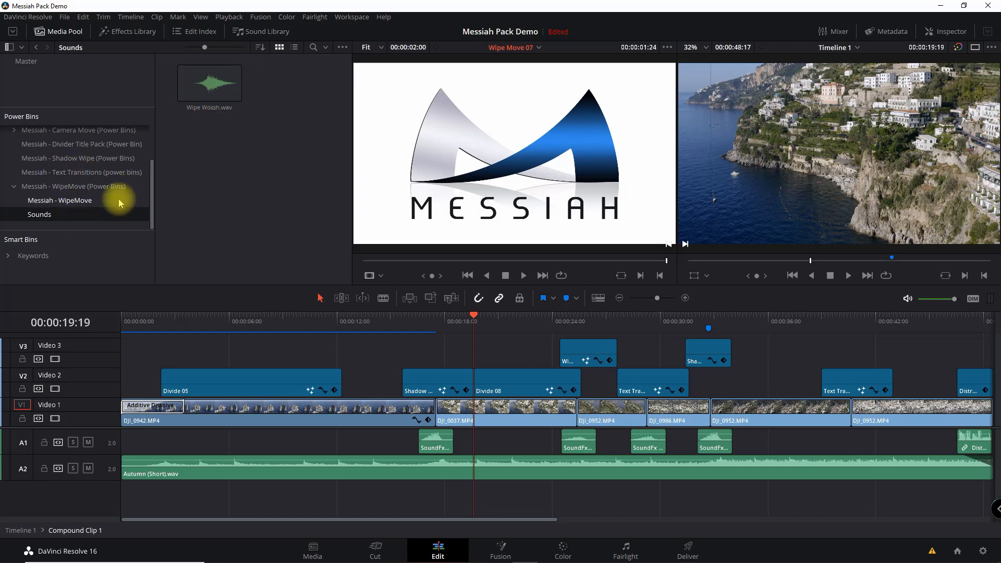
left_click(56, 161)
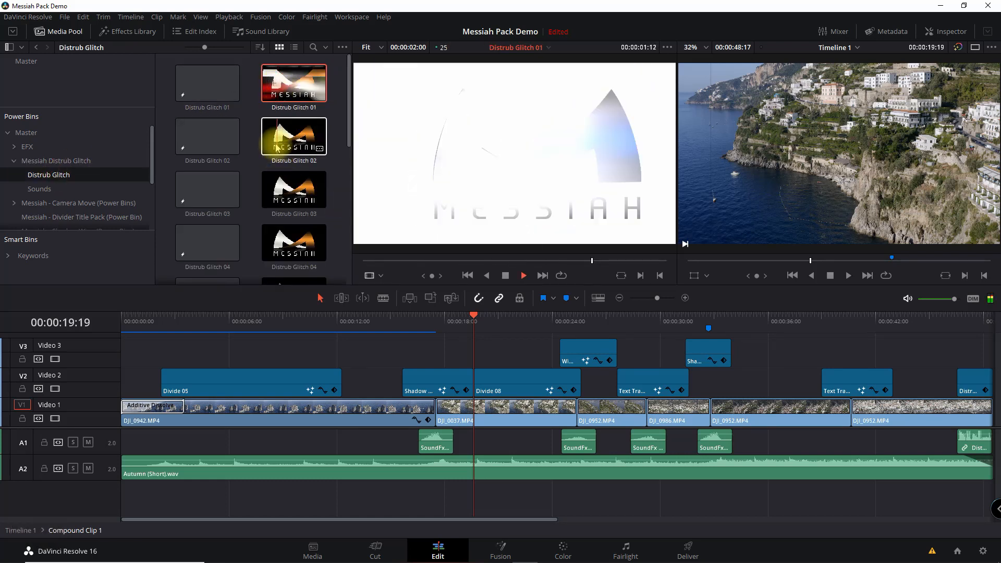
- Preview Distrub Glitch 02 and its sounds, then park on the V3 shadow-wipe clip
left_click(293, 136)
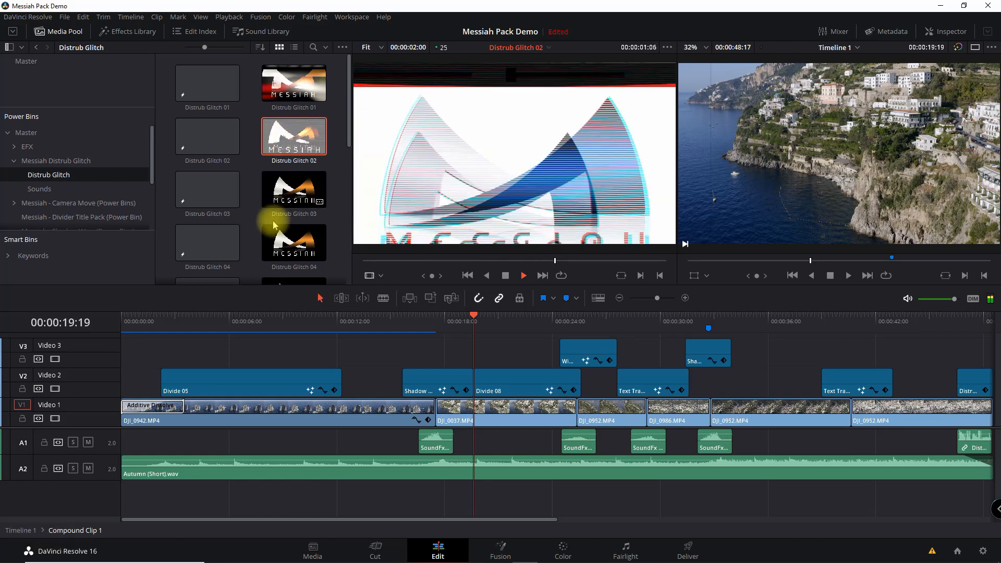
left_click(39, 188)
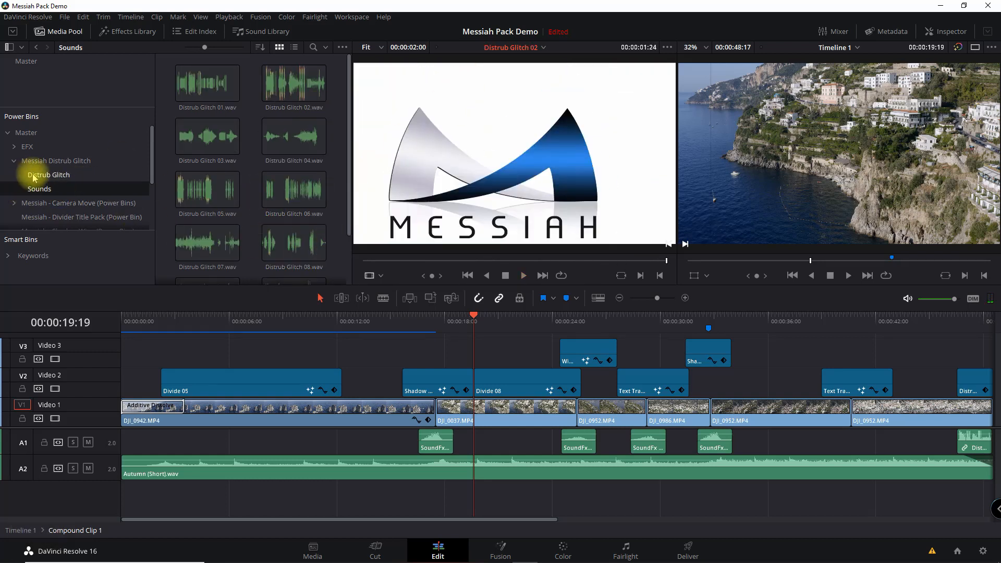
left_click(48, 174)
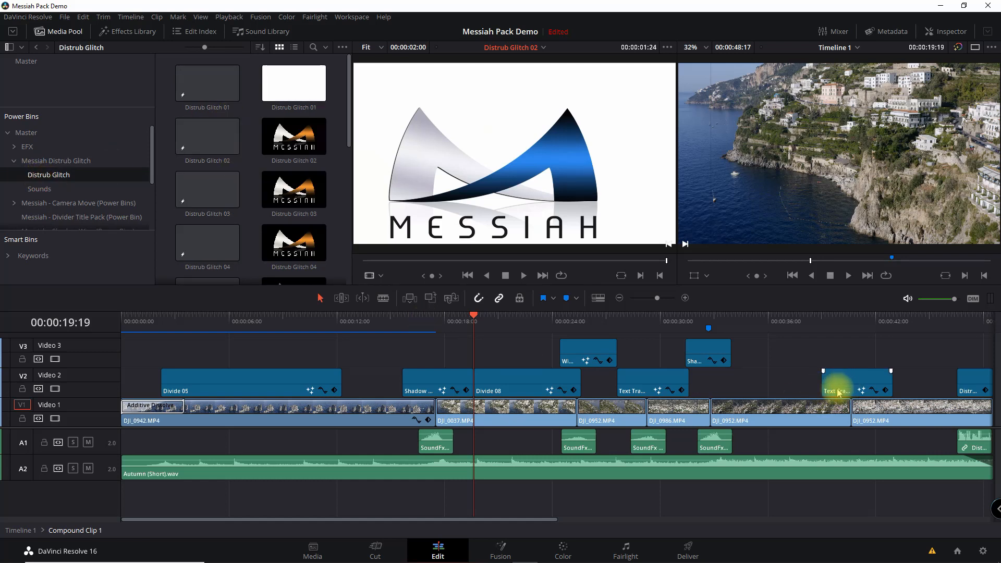
left_click(707, 316)
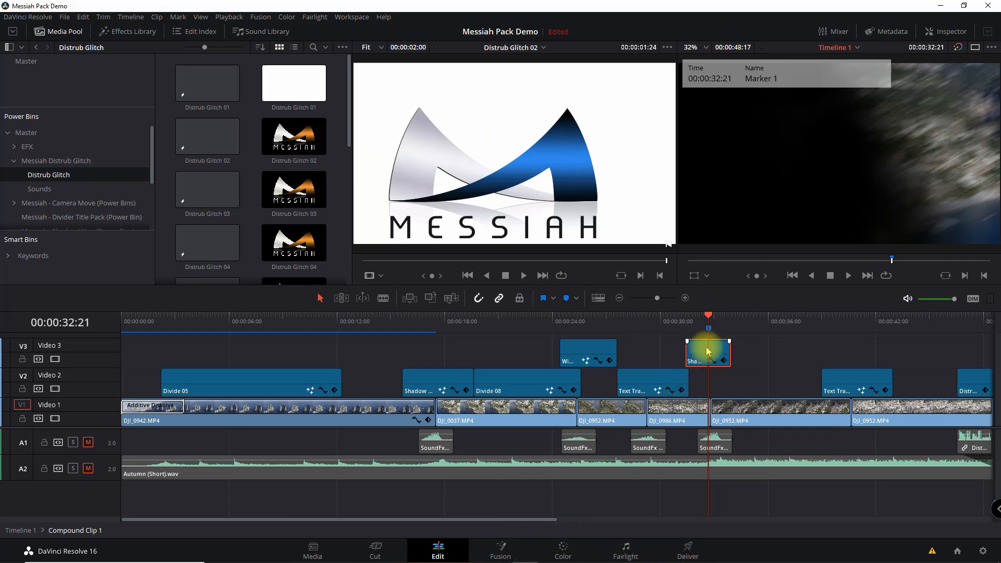
- Open the ShadowWipe09 clip from Video 3 on the Fusion page
right_click(707, 352)
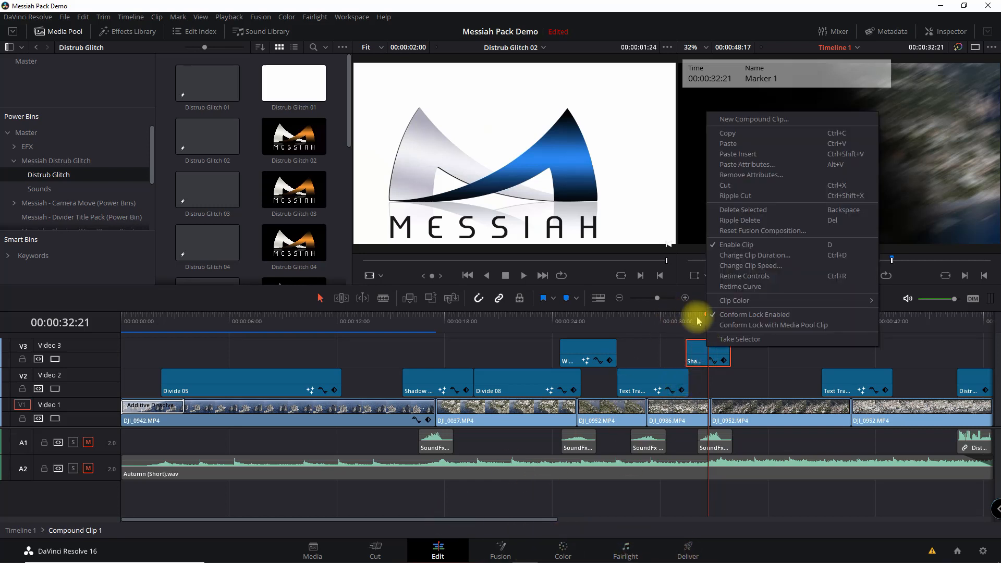
left_click(697, 346)
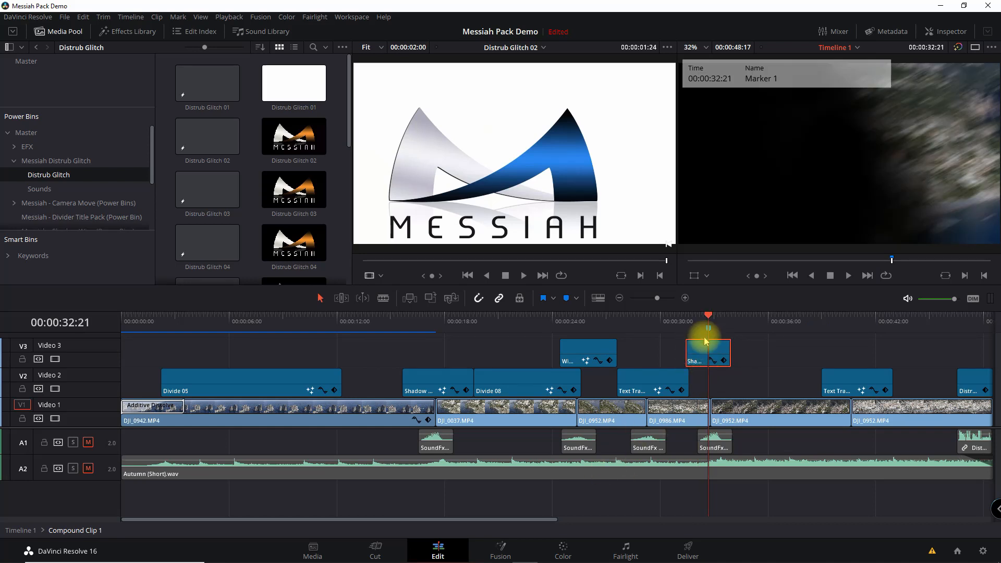
left_click(500, 551)
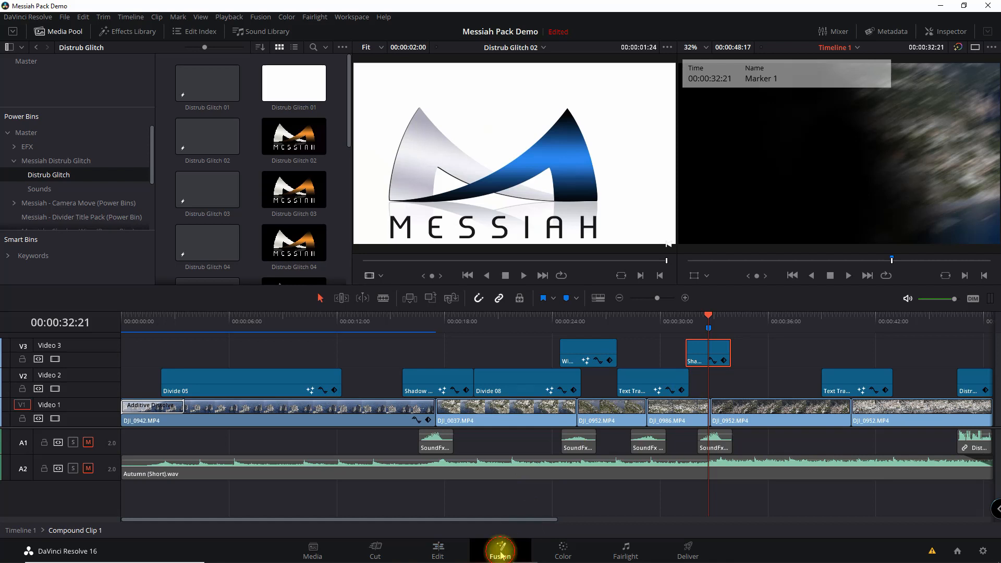
left_click(500, 551)
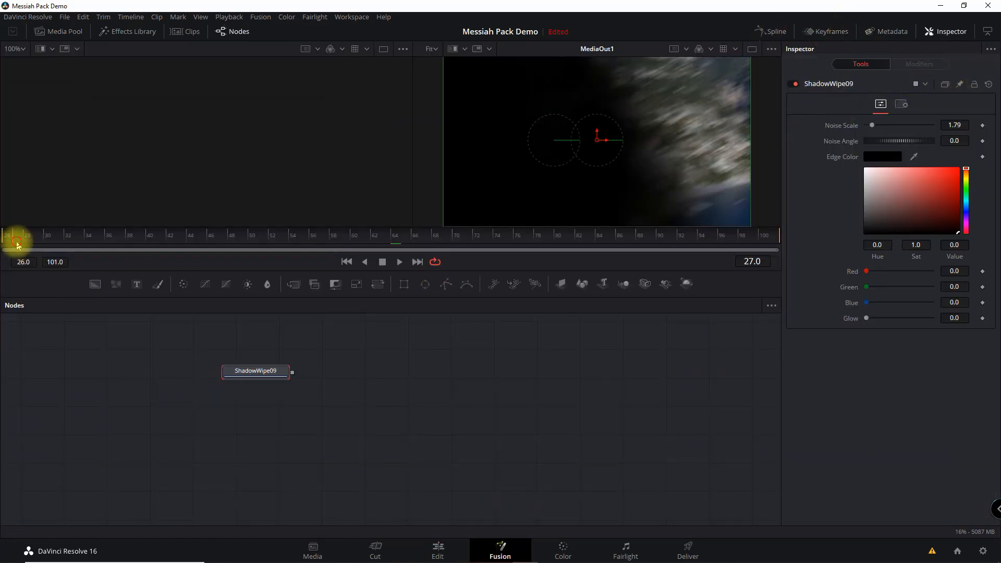
- Play the wipe in the Fusion viewer and show the Spline editor
left_click(399, 262)
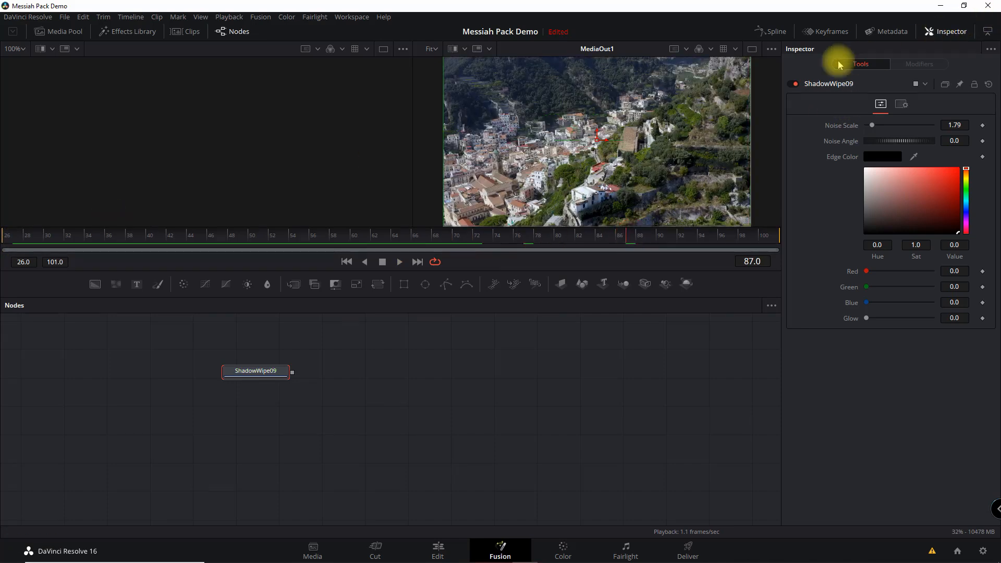
left_click(775, 31)
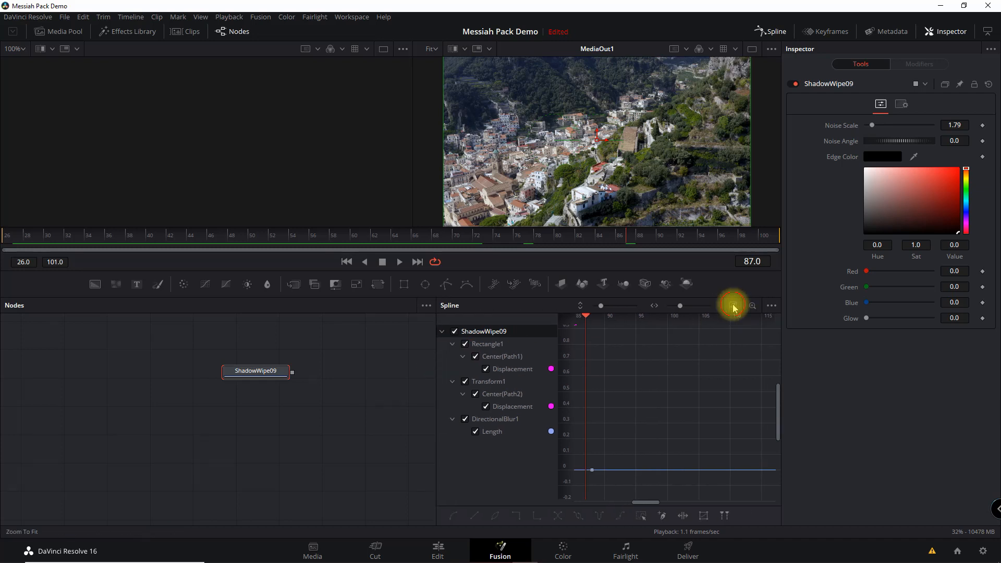
- Fit and select all ShadowWipe09 keyframes, scrub the timing, and return to Edit
left_click(732, 305)
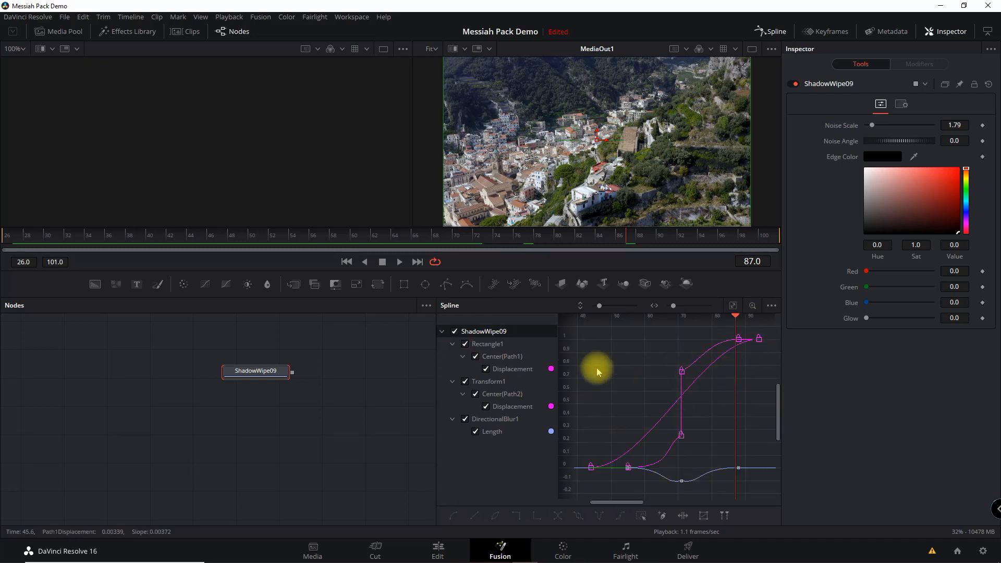
key("ctrl+a")
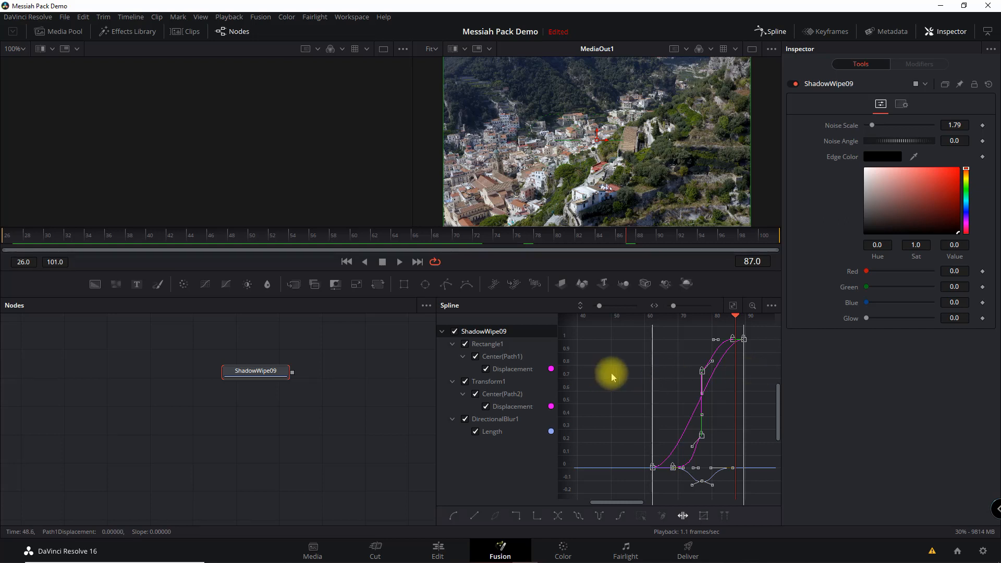
mouse_move(104, 238)
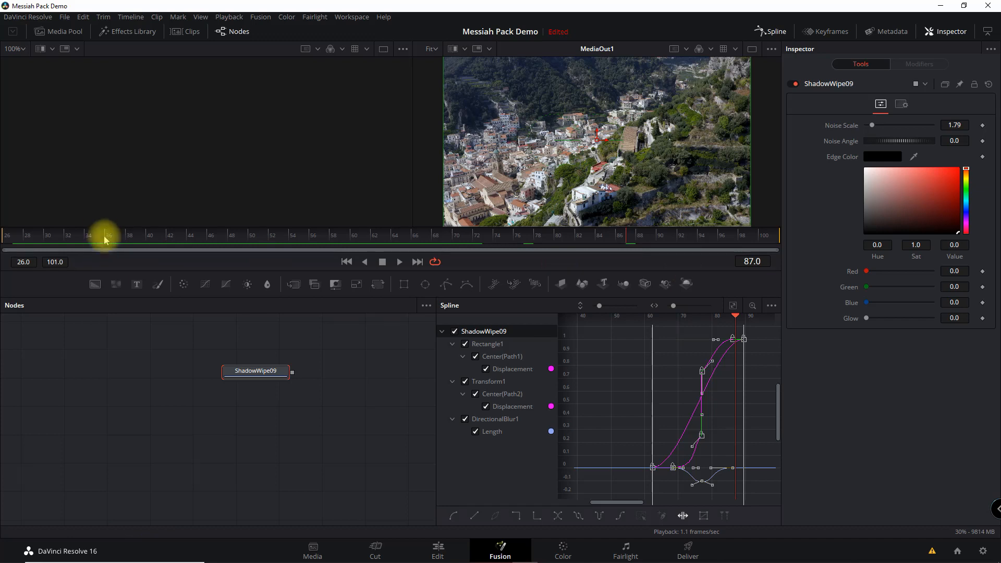
left_click_drag(105, 235, 370, 235)
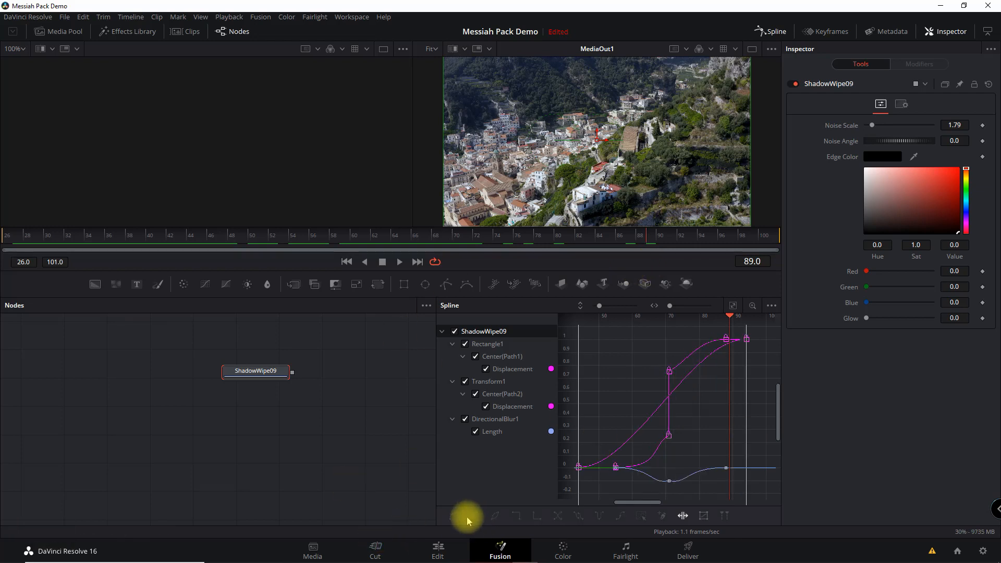
left_click(437, 550)
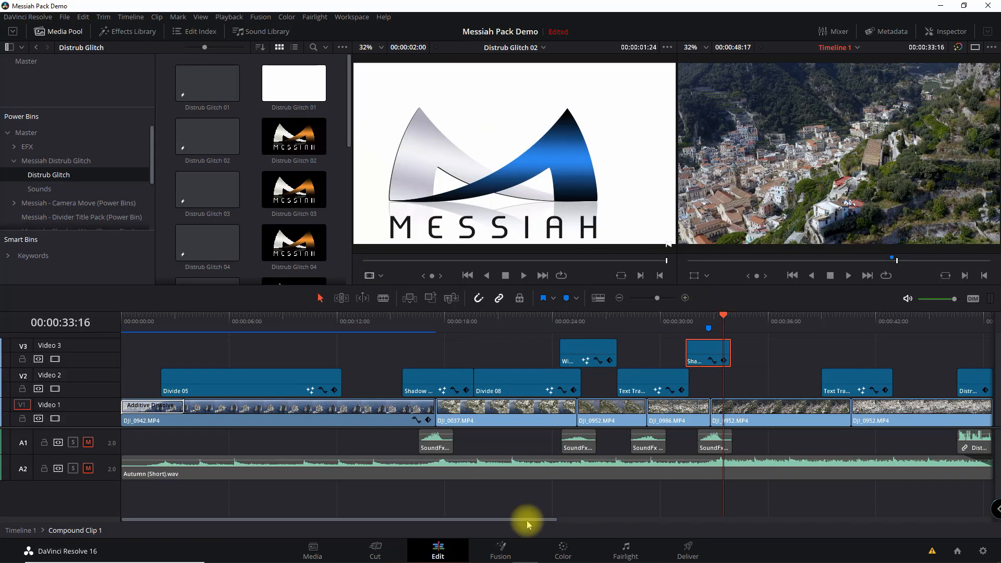
mouse_move(663, 365)
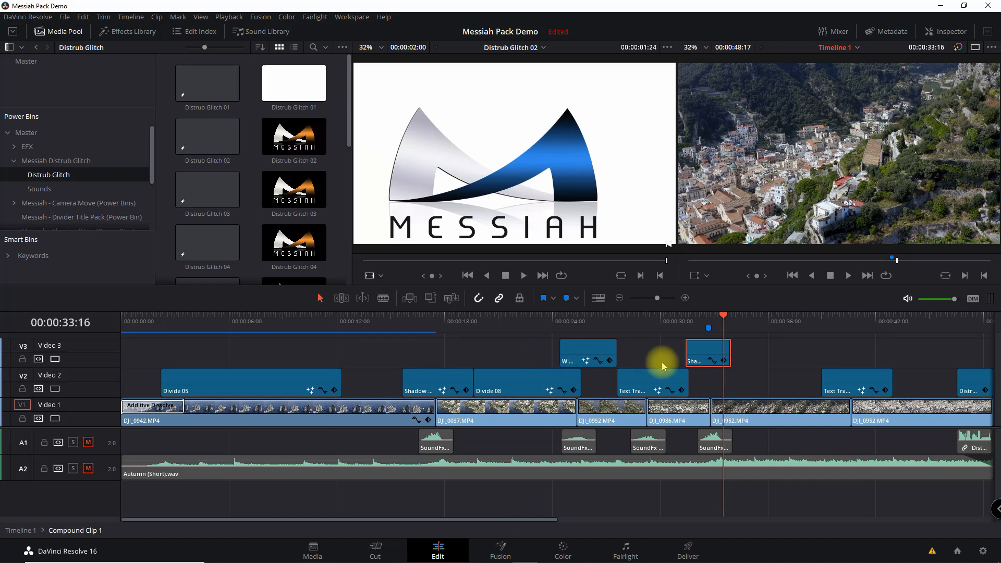